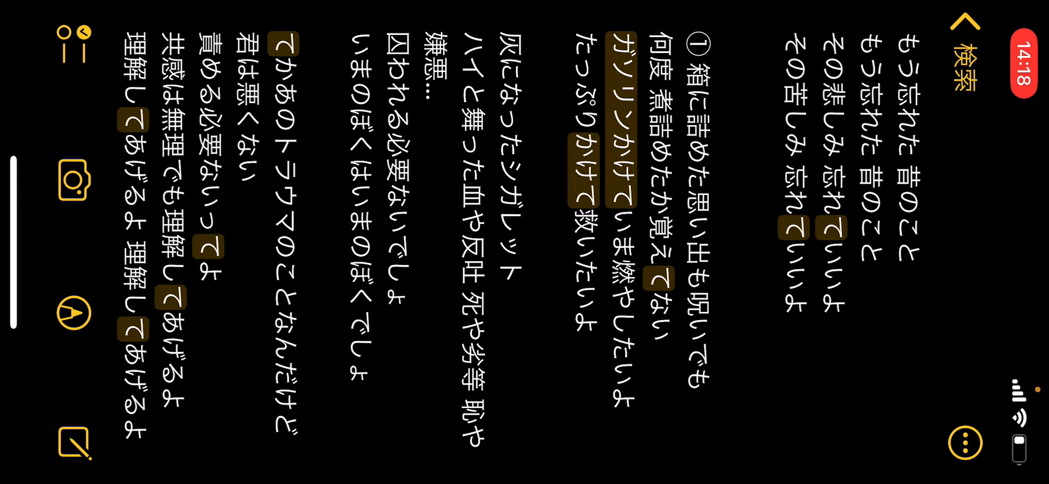
{"action": "scroll", "scroll_direction": "left", "scroll_amount": 3}
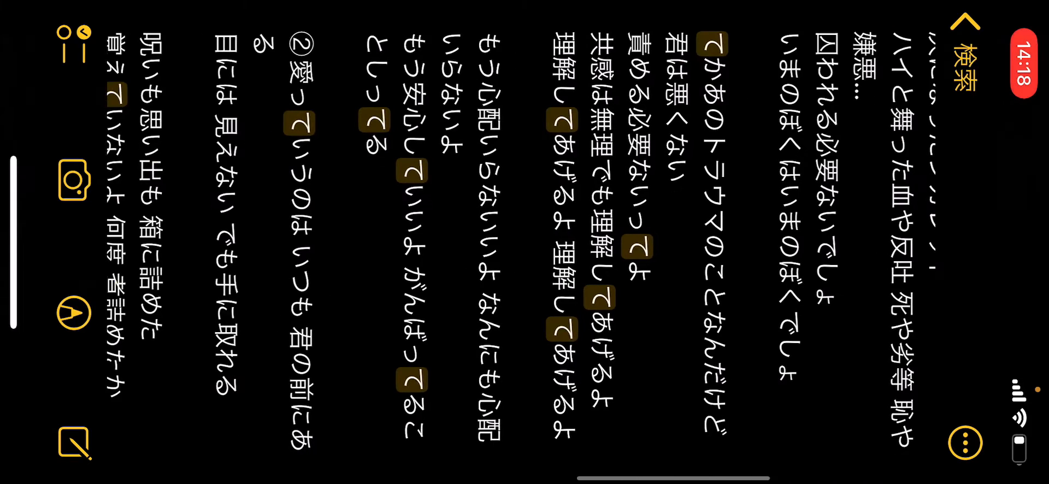
{"action": "scroll", "scroll_direction": "right", "scroll_amount": 3}
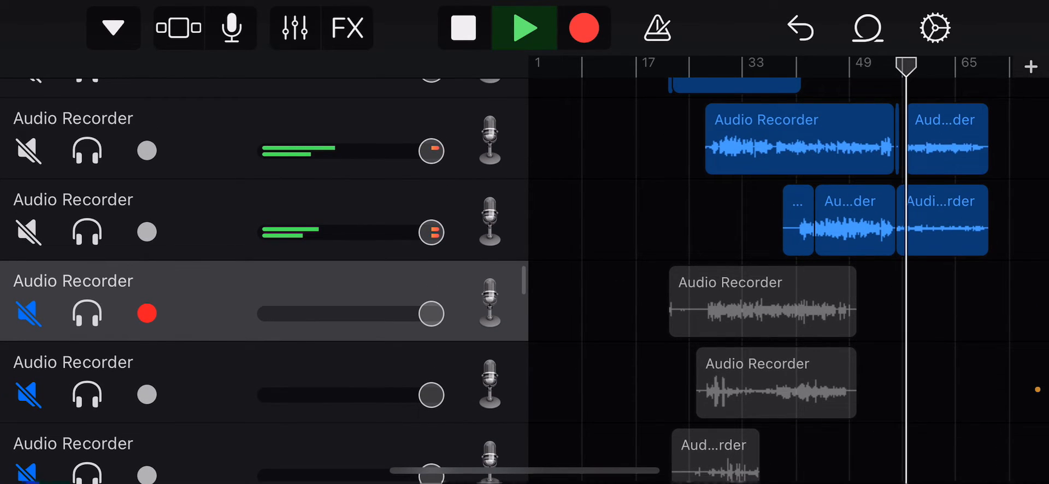
{"action": "scroll", "scroll_direction": "down", "scroll_amount": 3}
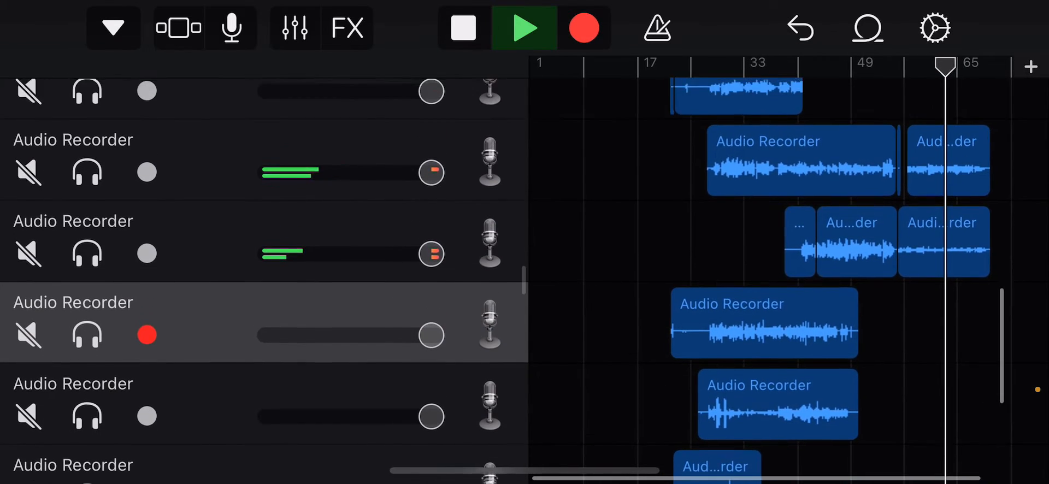
{"action": "scroll", "scroll_direction": "down", "scroll_amount": 3}
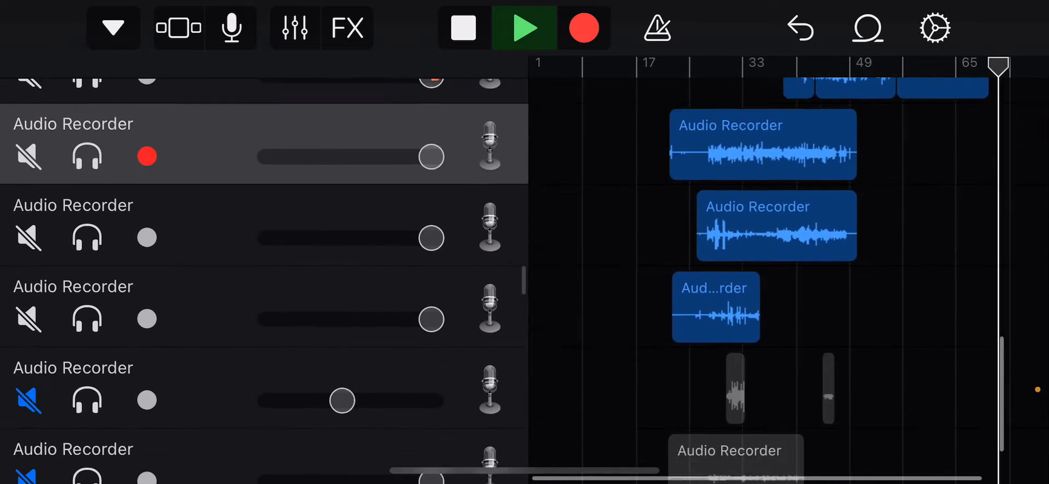
{"action": "scroll", "scroll_direction": "down", "scroll_amount": 3}
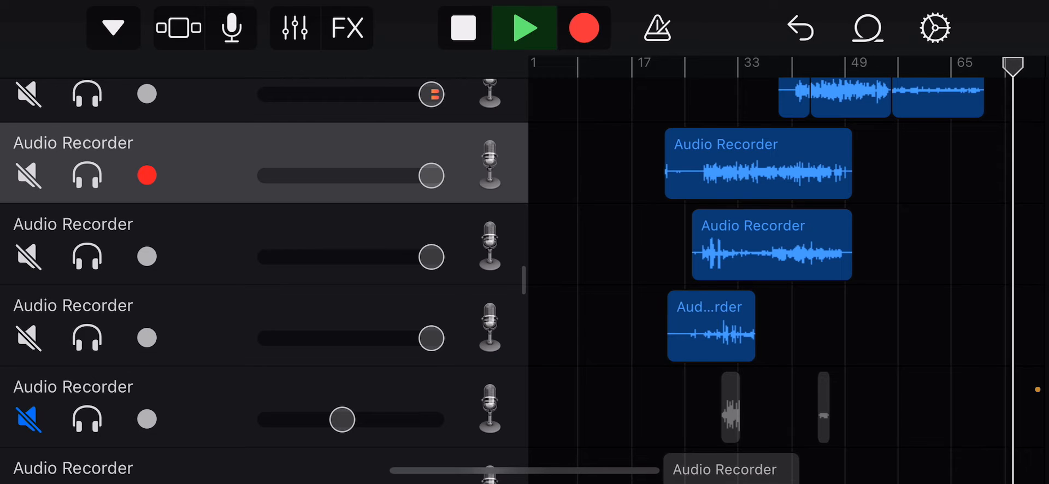
{"action": "scroll", "scroll_direction": "down", "scroll_amount": 3}
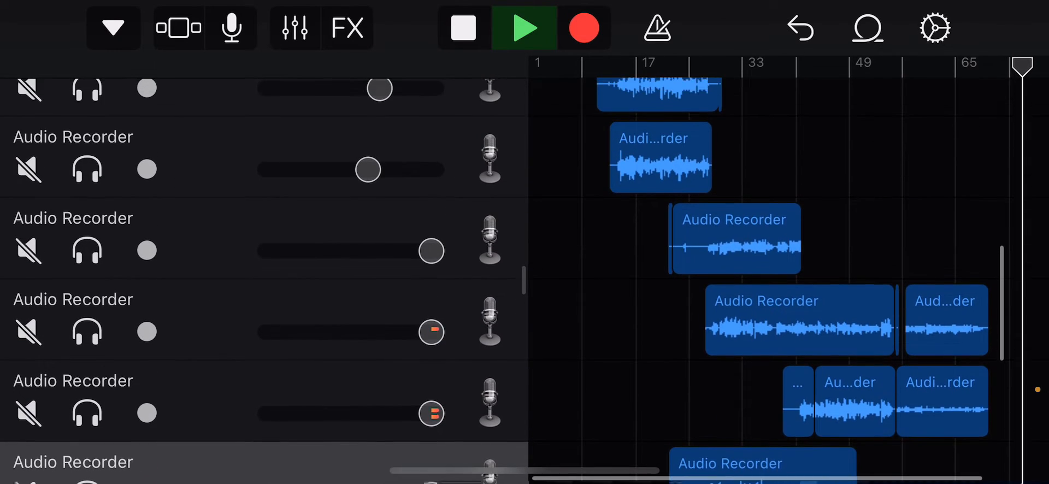
{"action": "scroll", "scroll_direction": "down", "scroll_amount": 3}
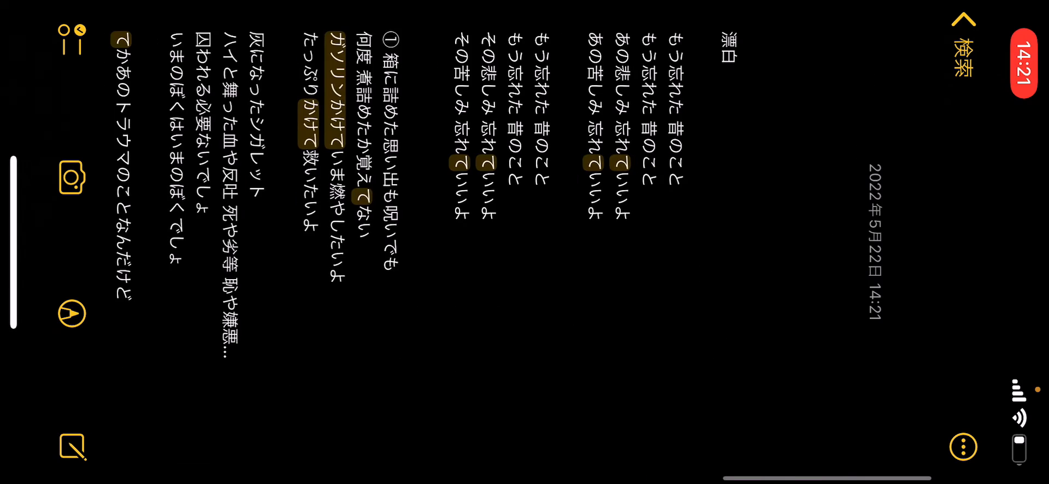
{"action": "scroll", "scroll_direction": "right", "scroll_amount": 3}
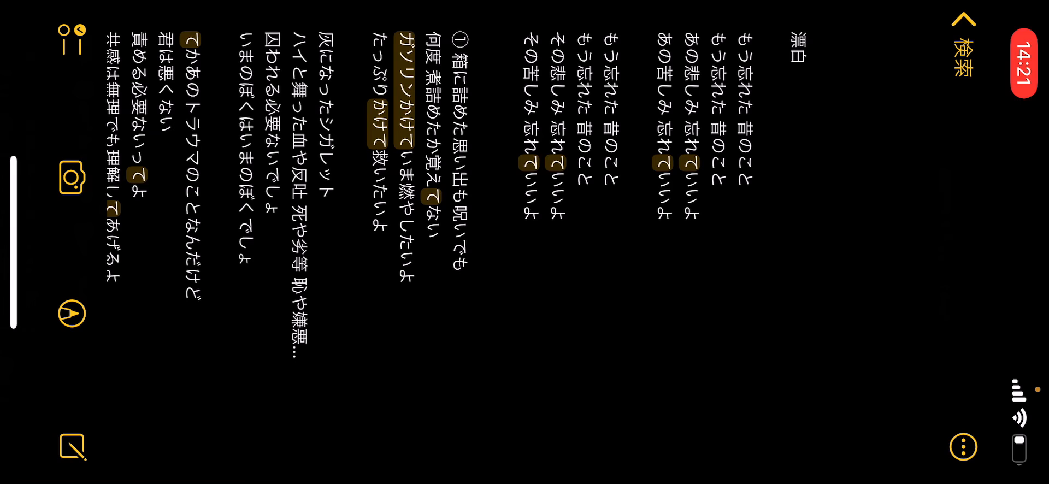